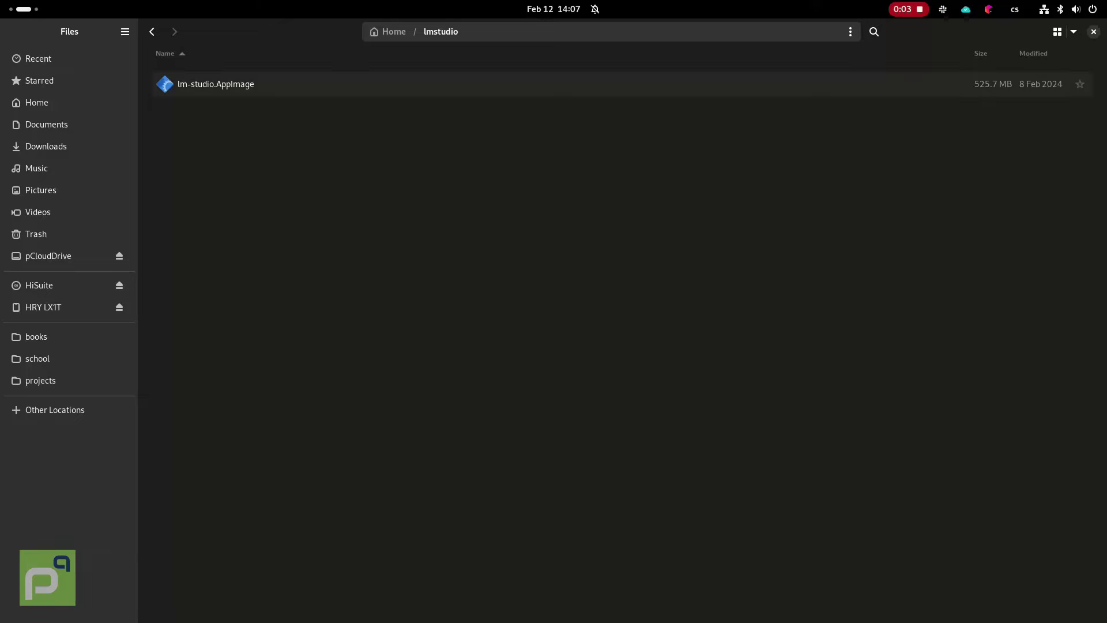
Launch LM Studio by opening lm-studio.AppImage in the lmstudio folder
{"action": "left_click", "coordinate": [215, 84]}
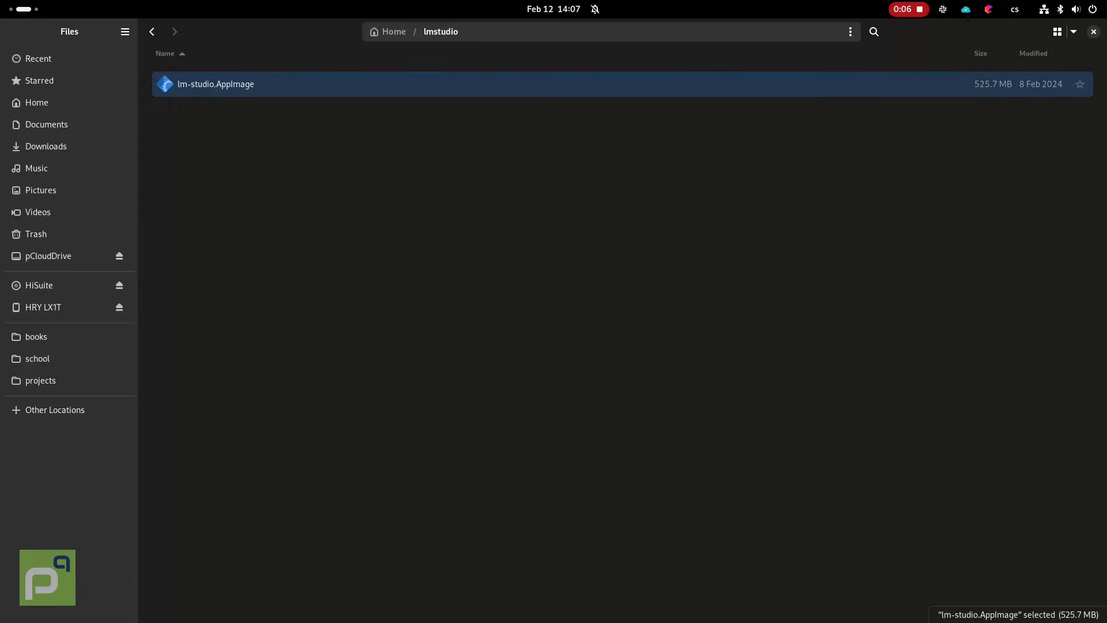
{"action": "double_click", "coordinate": [215, 84]}
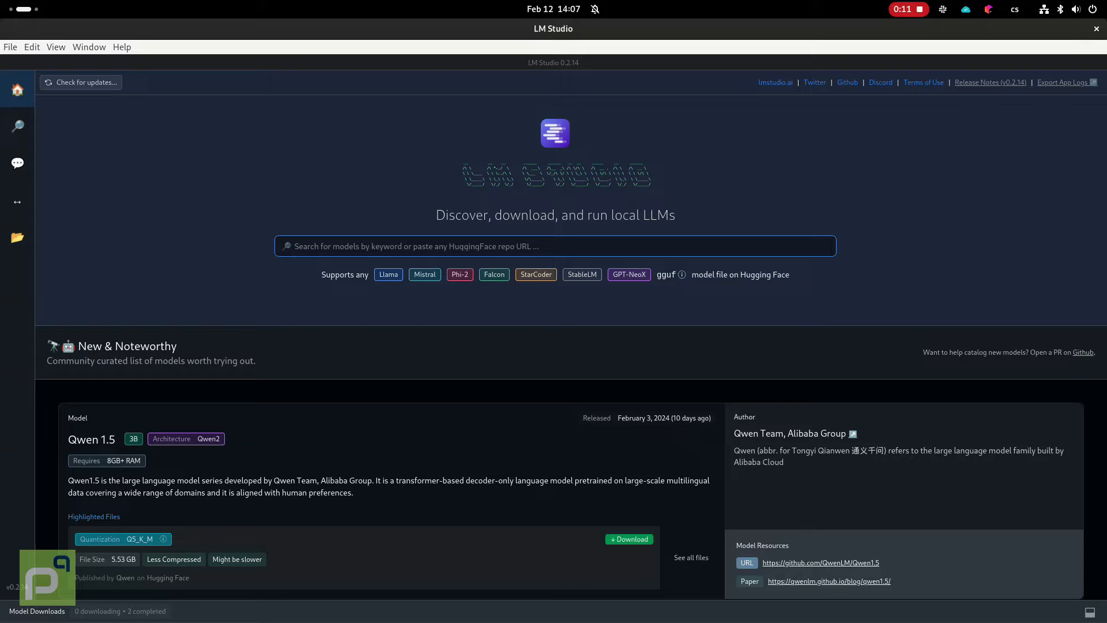
Search Hugging Face models for 'mistral' from the LM Studio home search bar
{"action": "scroll", "scroll_direction": "down", "scroll_amount": 3}
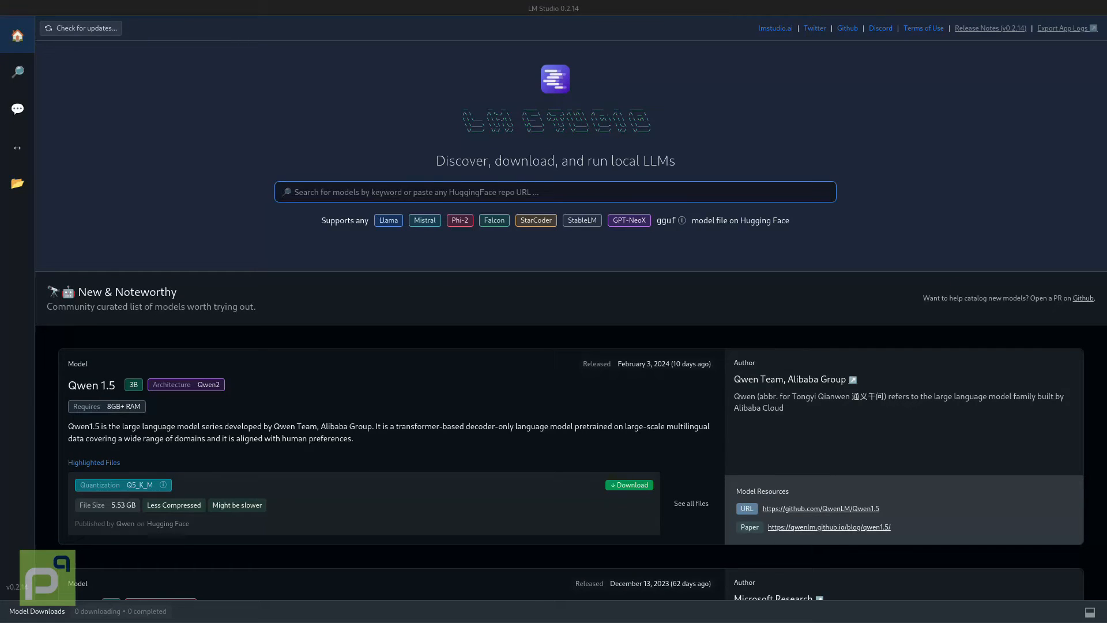
{"action": "type", "text": "mistral"}
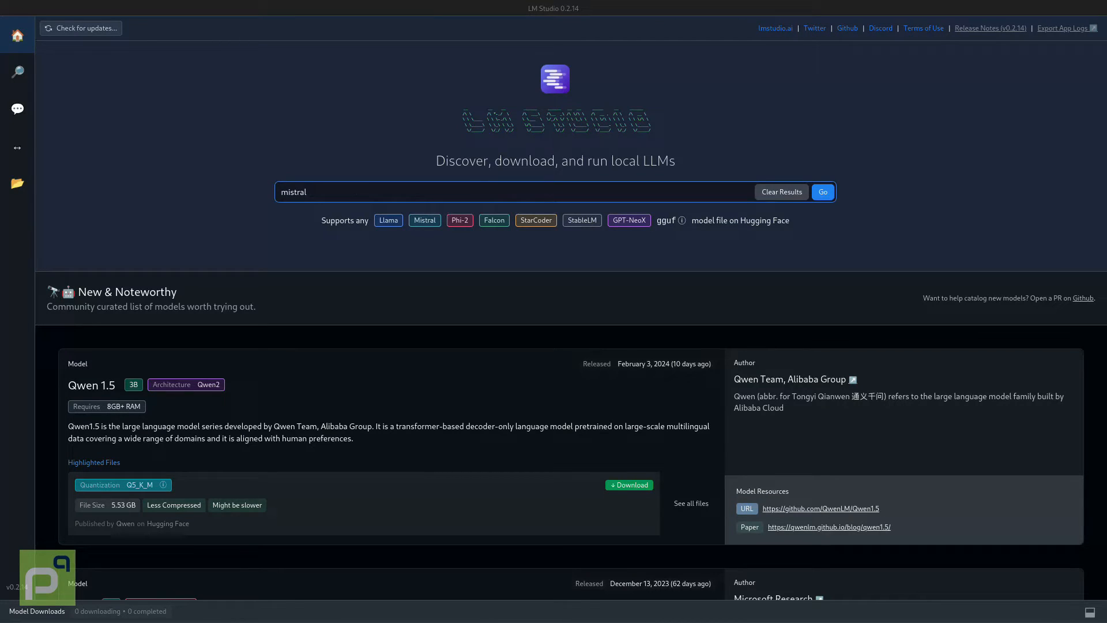
{"action": "left_click", "coordinate": [821, 191]}
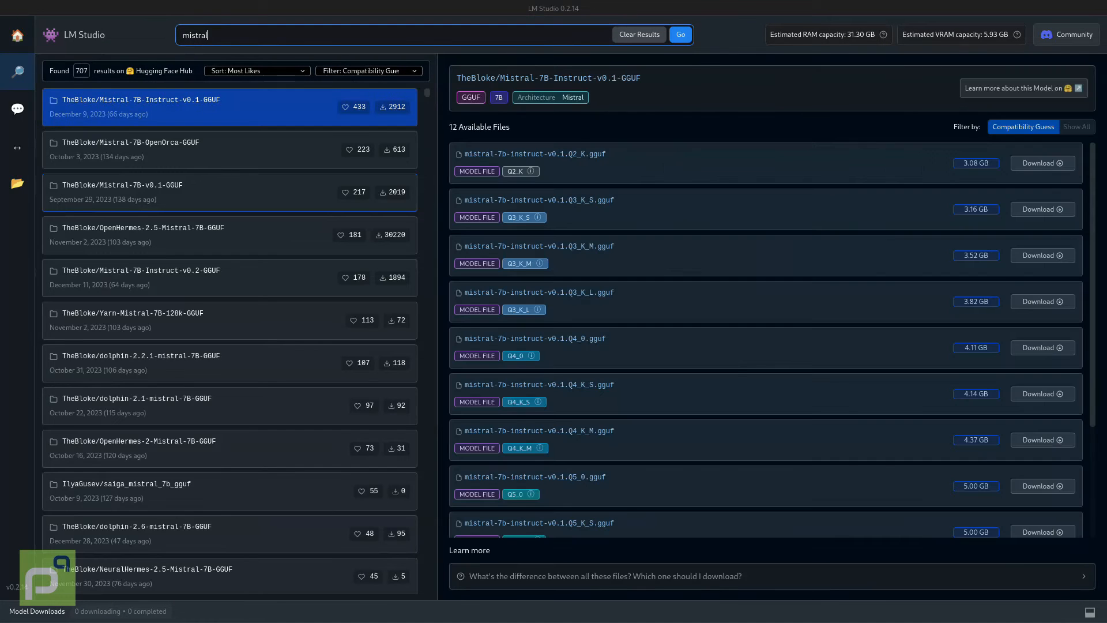
Download mistral-7b-instruct-v0.1.Q4_K_M.gguf and go to the chat page
{"action": "scroll", "scroll_direction": "down", "scroll_amount": 3}
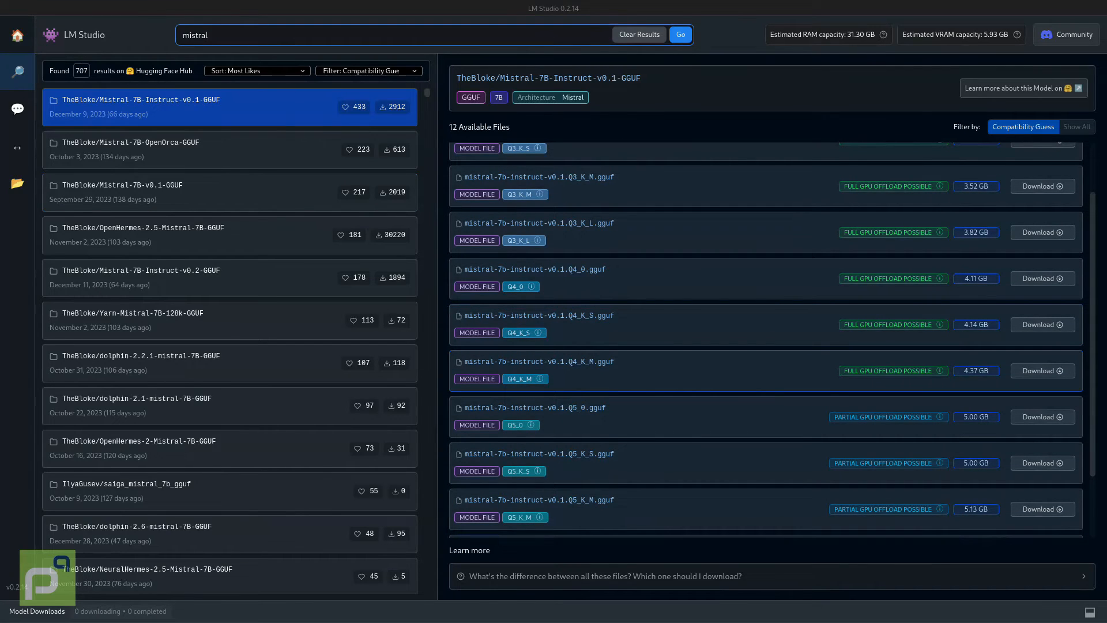
{"action": "left_click", "coordinate": [1040, 370]}
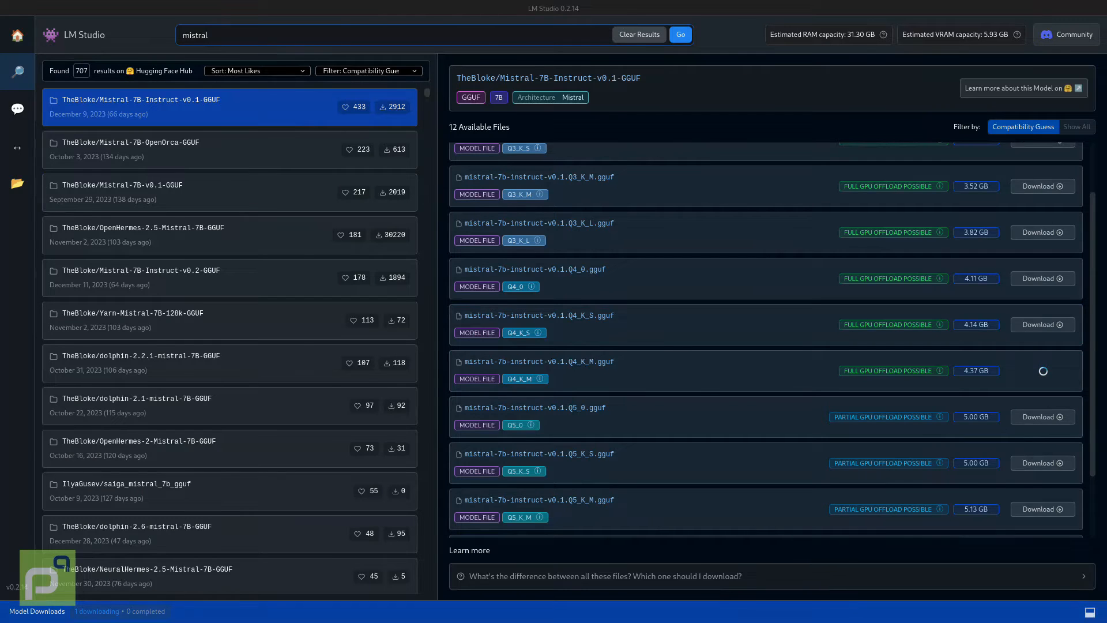
{"action": "scroll", "scroll_direction": "up", "scroll_amount": 3}
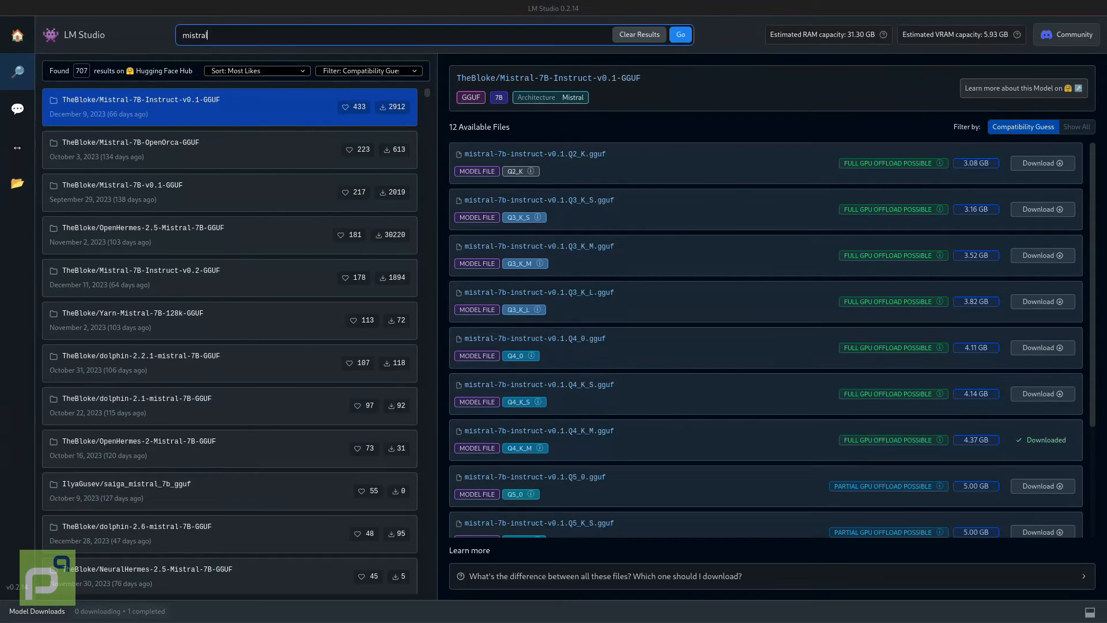
{"action": "left_click", "coordinate": [17, 107]}
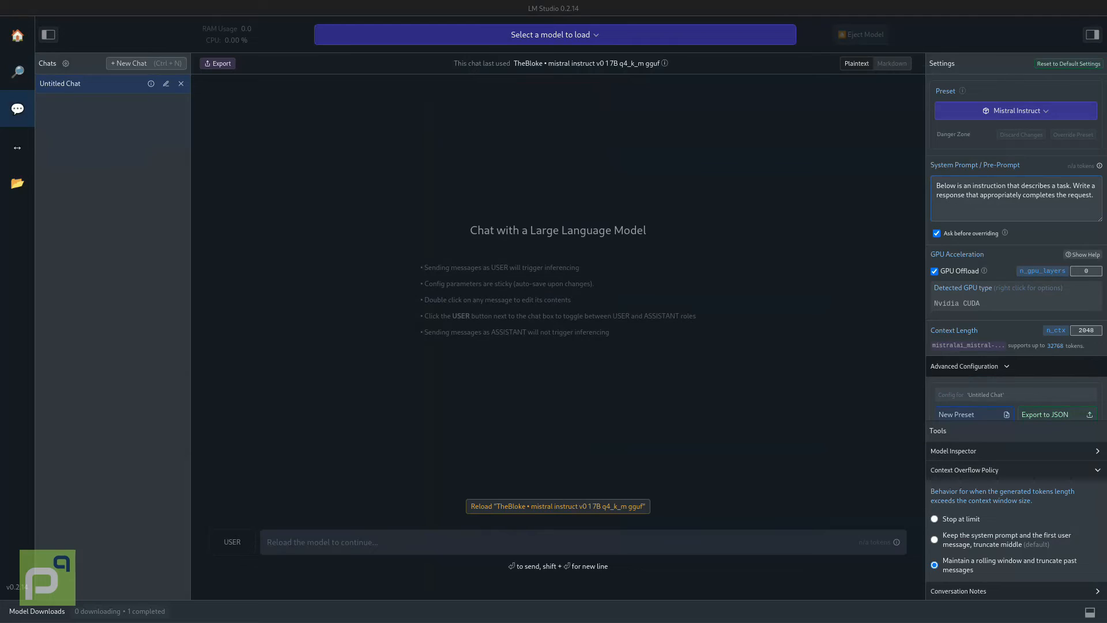
Load the Mistral Q4_K_M model and type 'How do I make spaghetti carbonara'
{"action": "left_click", "coordinate": [557, 506]}
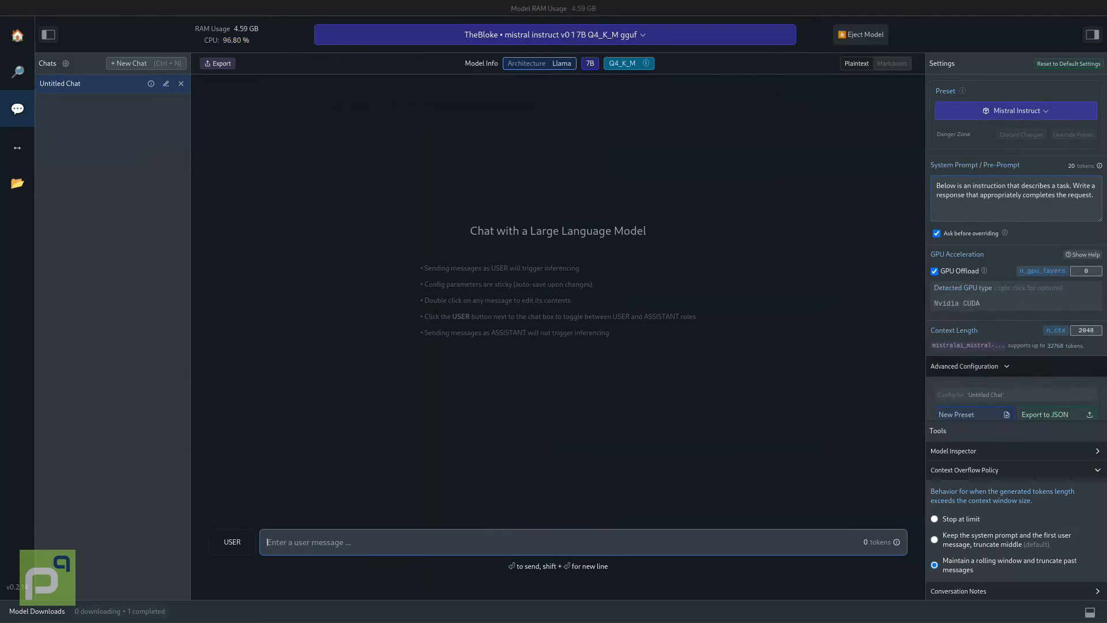
{"action": "type", "text": "How do I"}
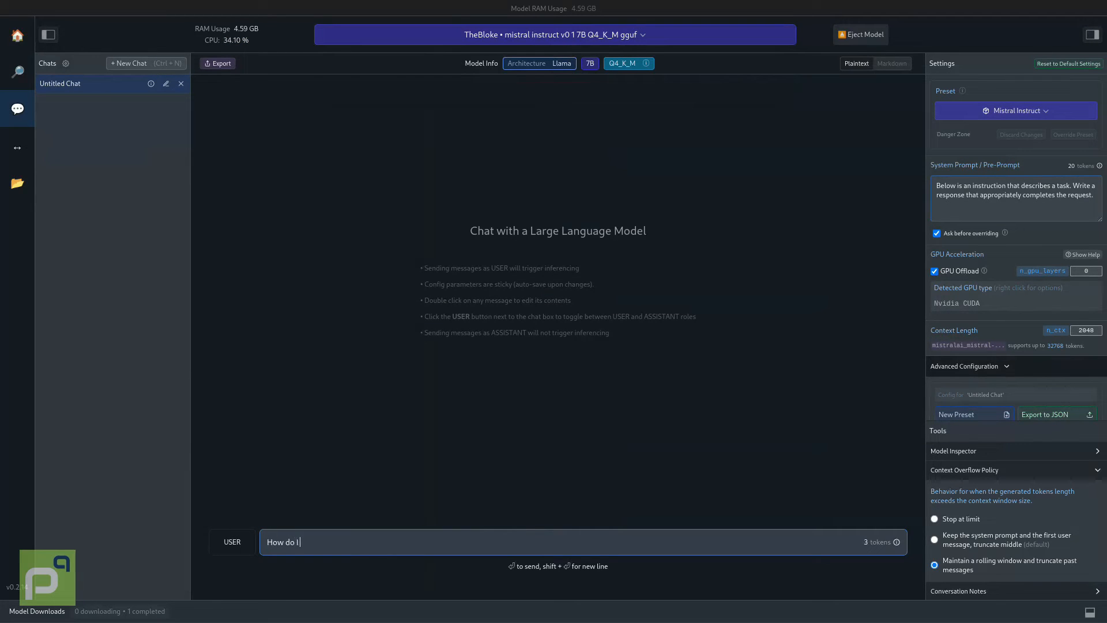
{"action": "type", "text": "make spaghetti carbonara"}
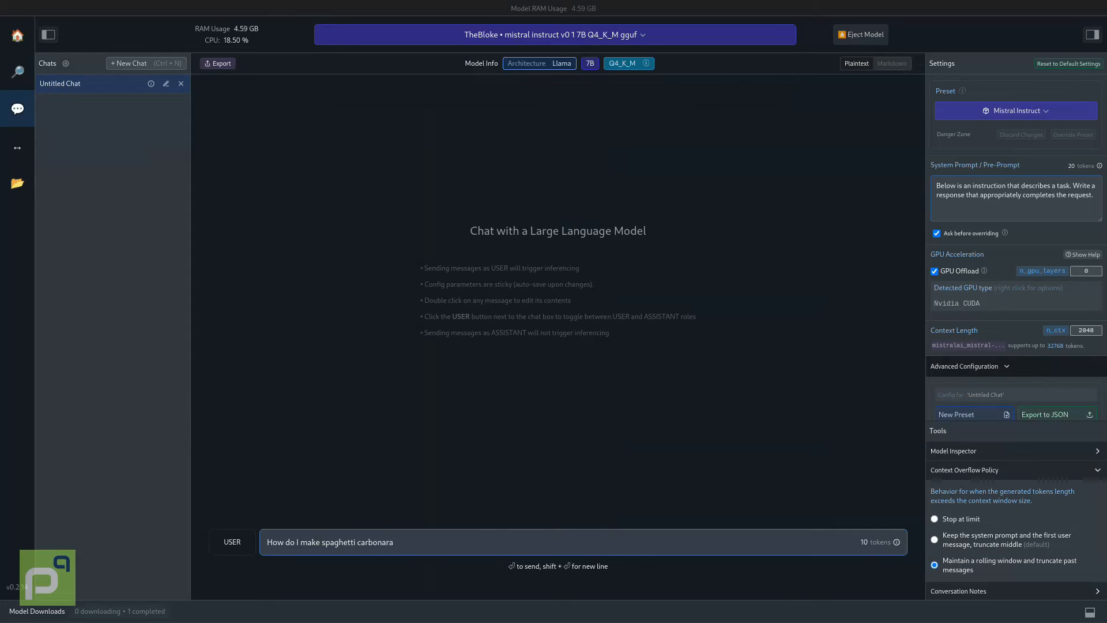